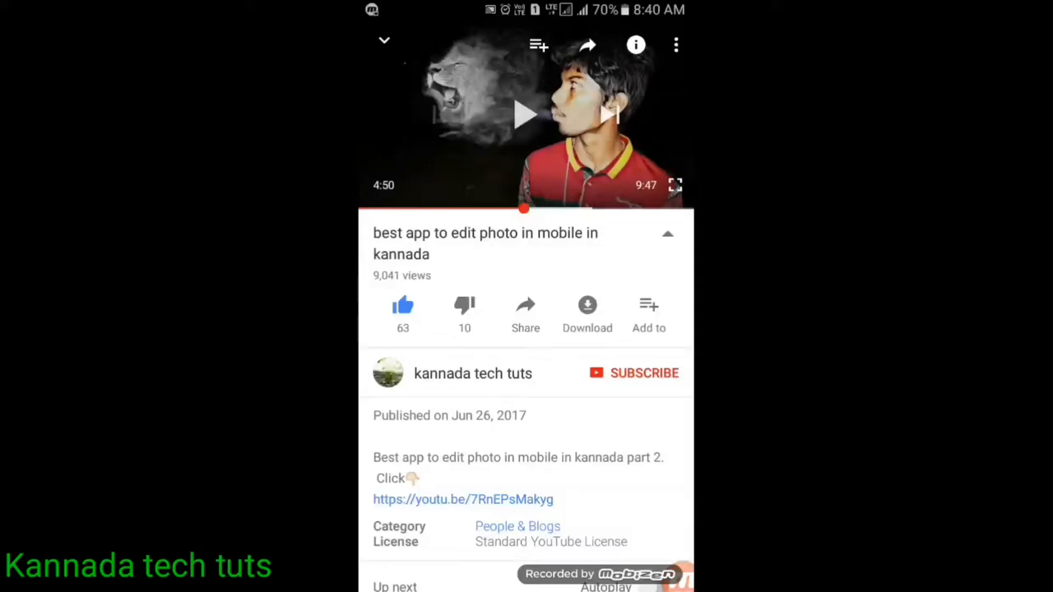
- Subscribe to the kannada tech tuts channel below the photo-editing video
left_click(634, 373)
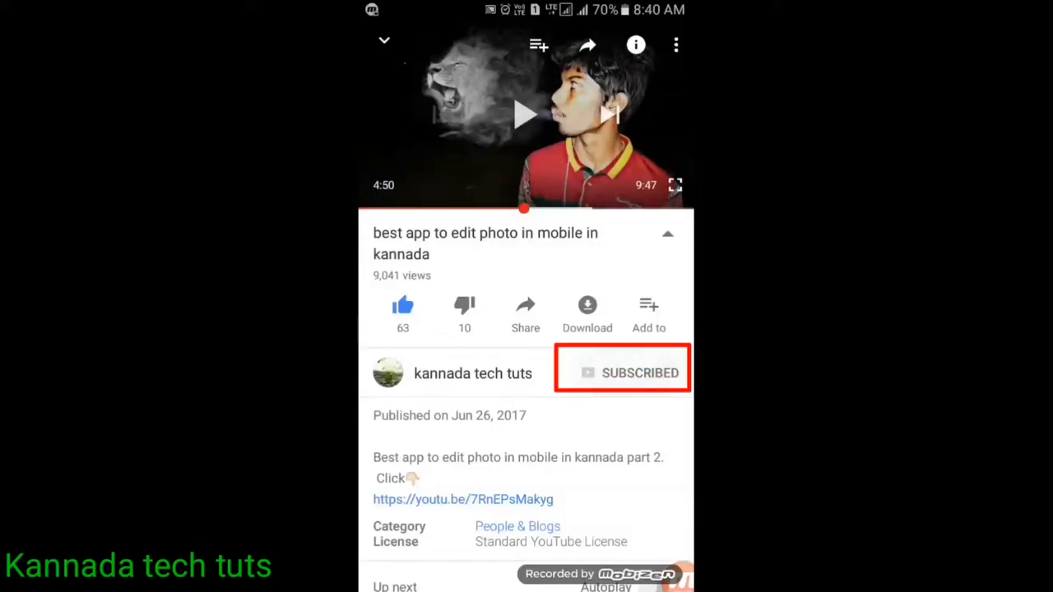
left_click(621, 373)
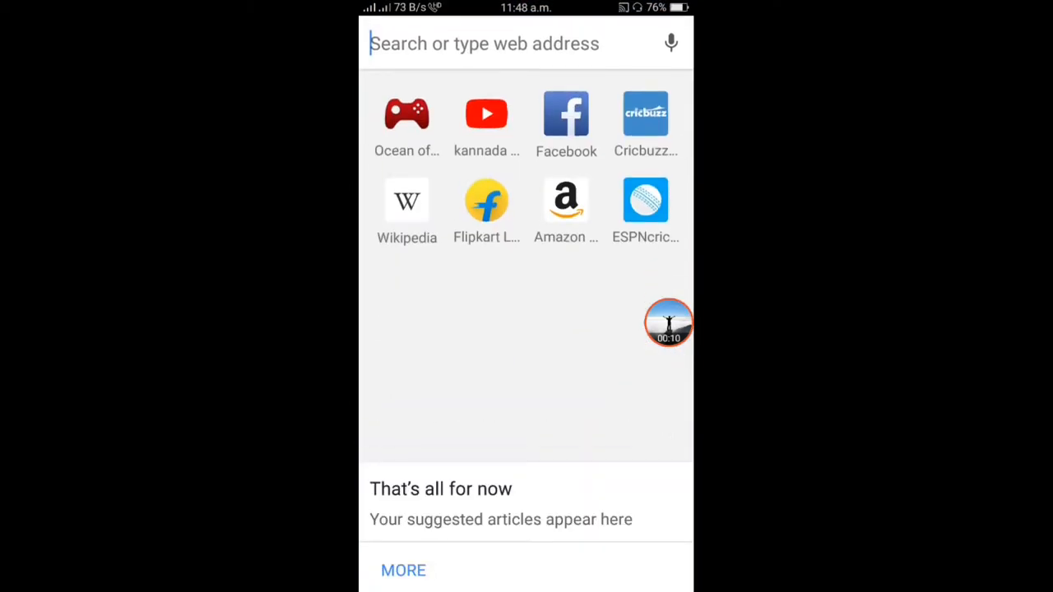
- Search Google for 'ocean of games' from a new tab's address bar
type("o")
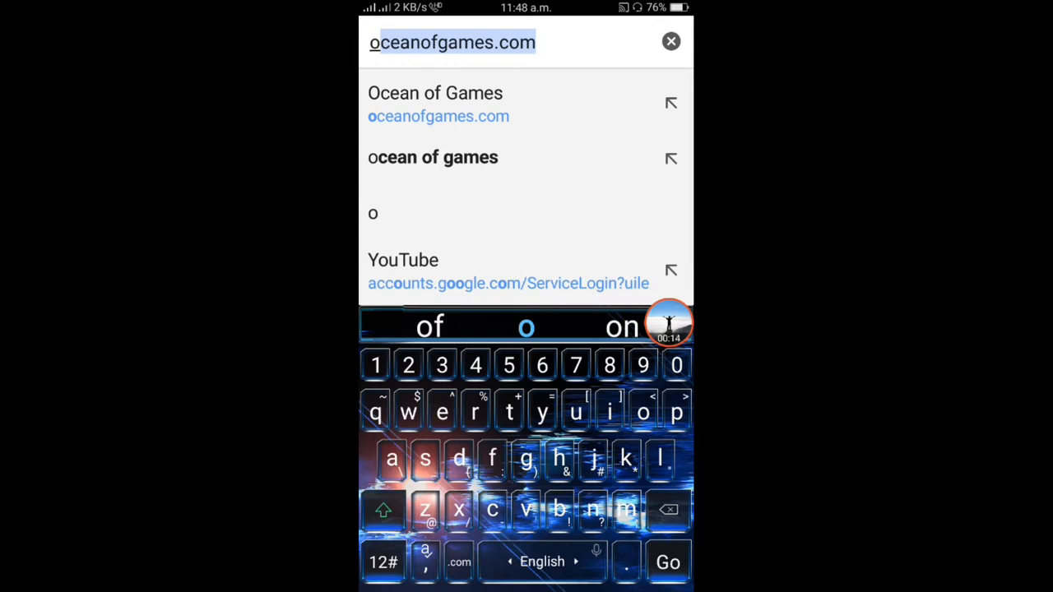
type("cean of games")
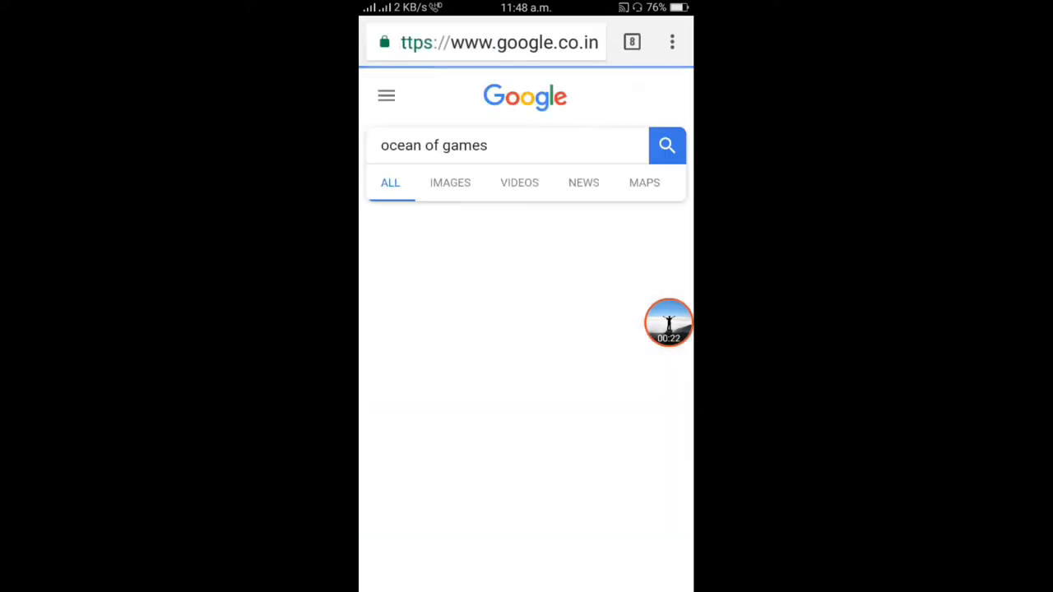
- Open the oceanofgames.com search result and scroll its game list
left_click(666, 145)
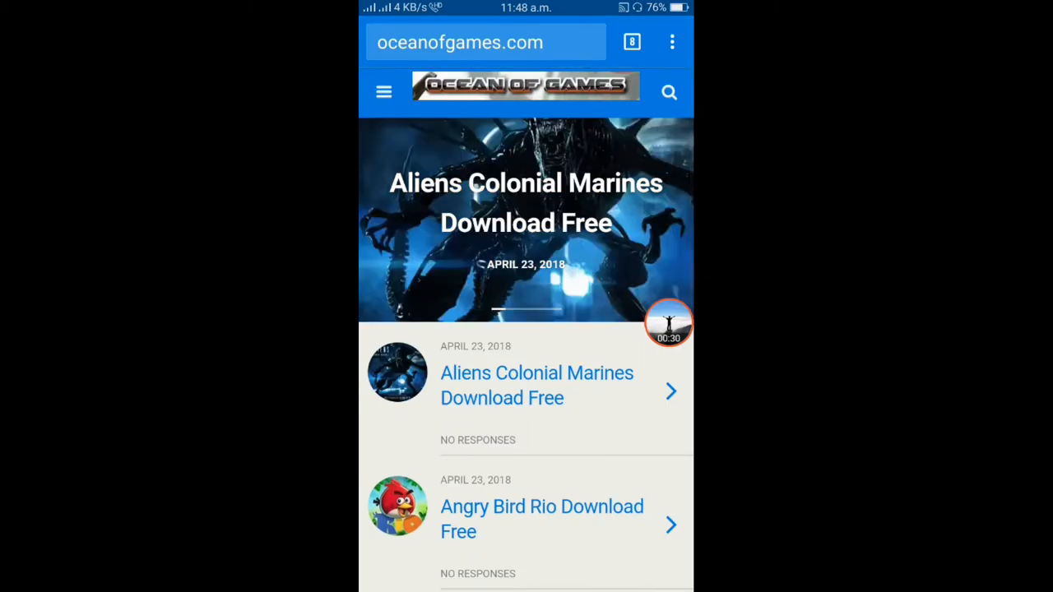
scroll("down", 3)
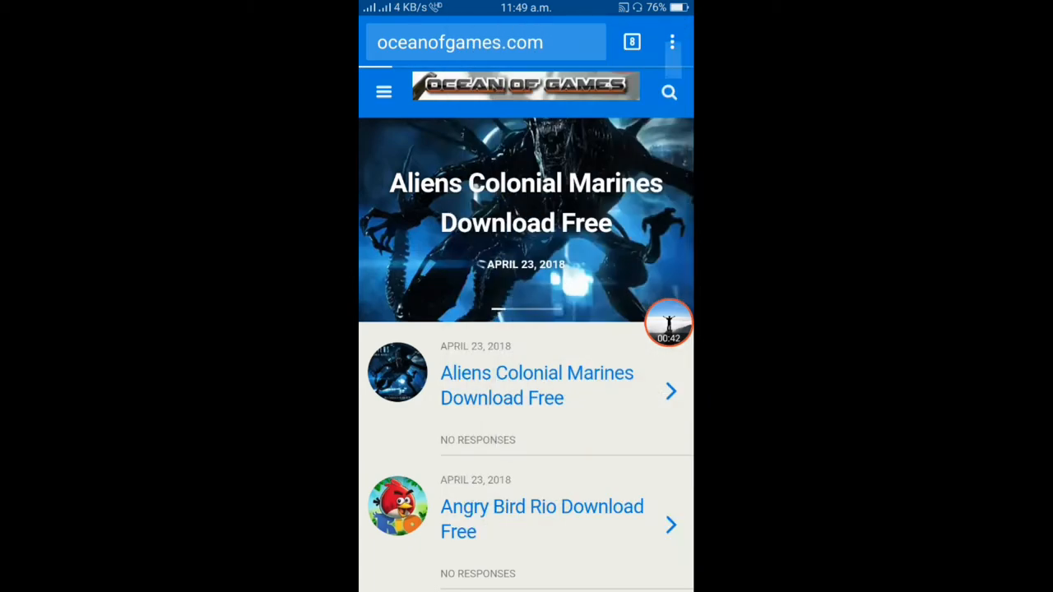
- Request the desktop site, then open the Shooting Games category
left_click(671, 42)
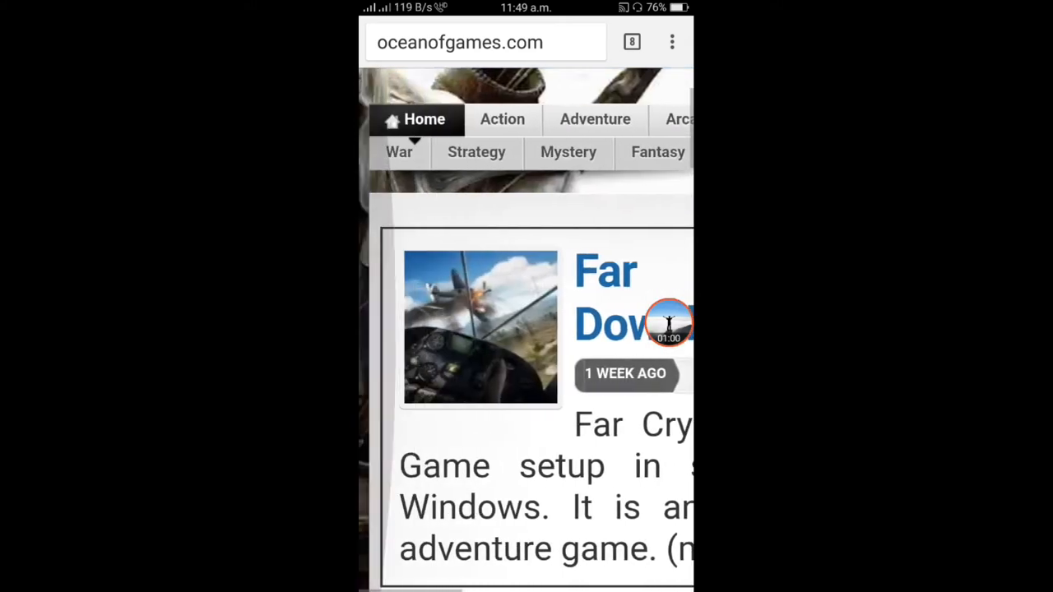
scroll("down", 3)
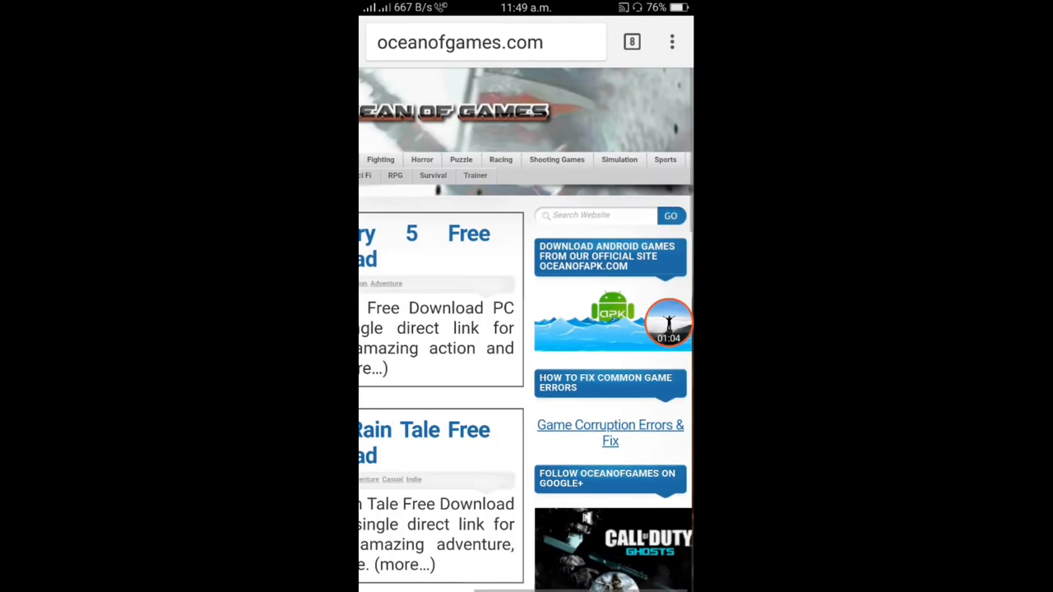
left_click(557, 160)
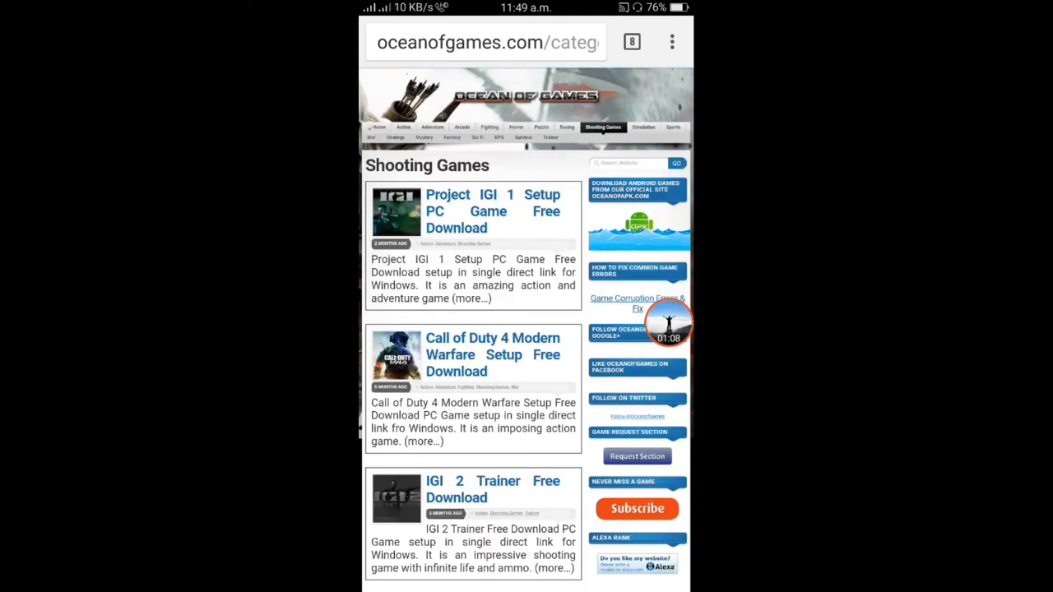
- Scroll the Shooting Games list and open the Titanfall 2 Game Free Download post
scroll("down", 3)
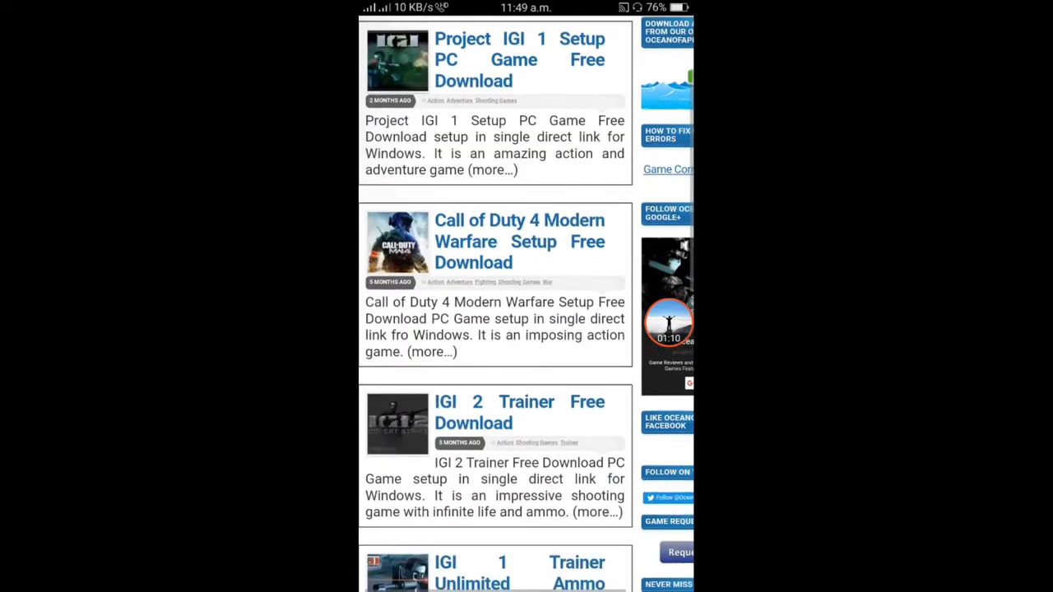
scroll("down", 3)
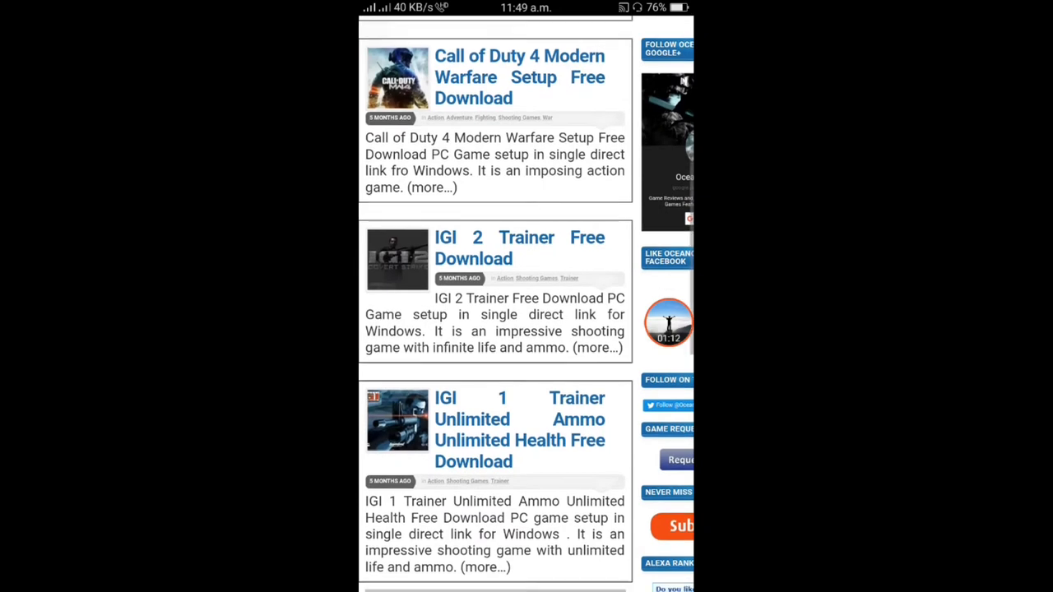
scroll("down", 3)
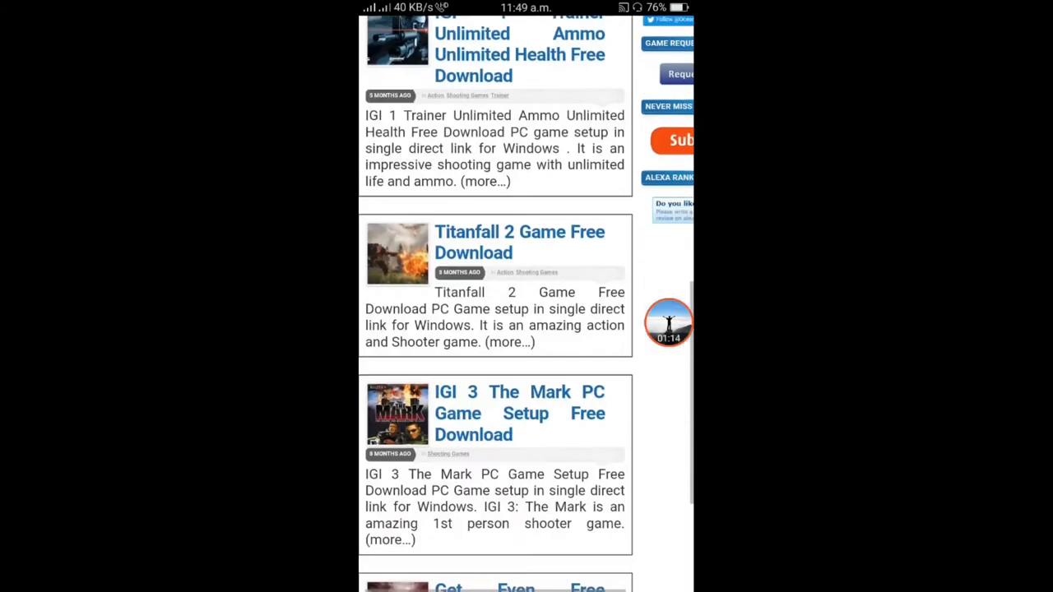
scroll("down", 3)
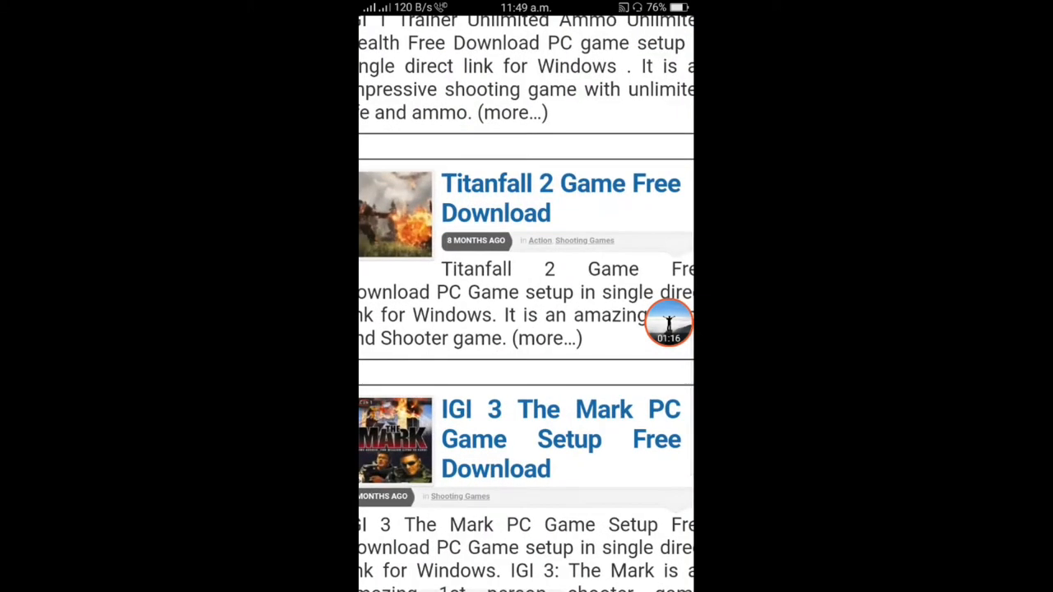
left_click(561, 197)
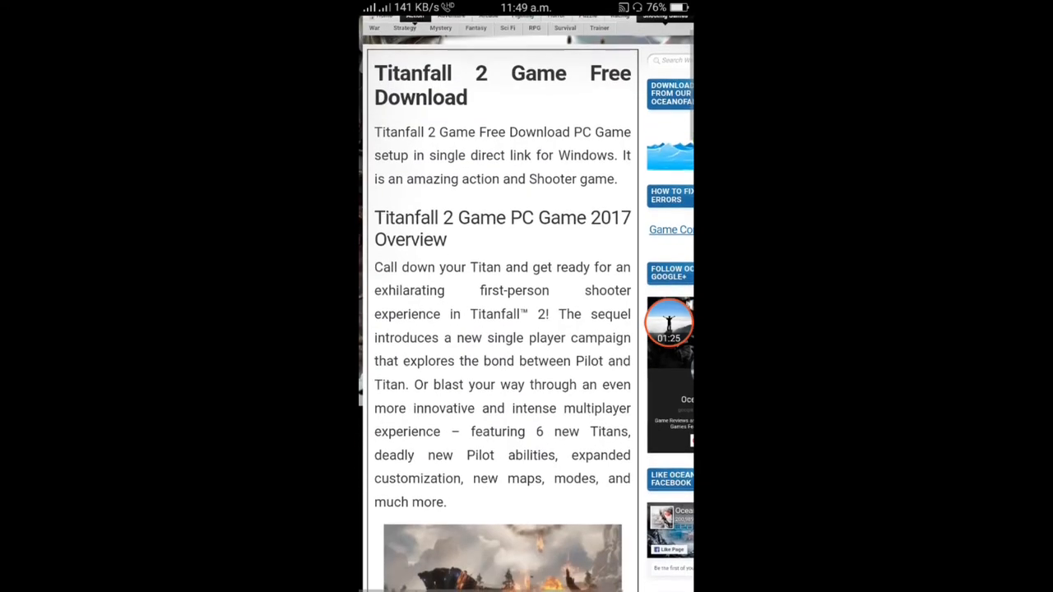
- Scroll through Titanfall 2's overview and features to the System Requirements
scroll("down", 3)
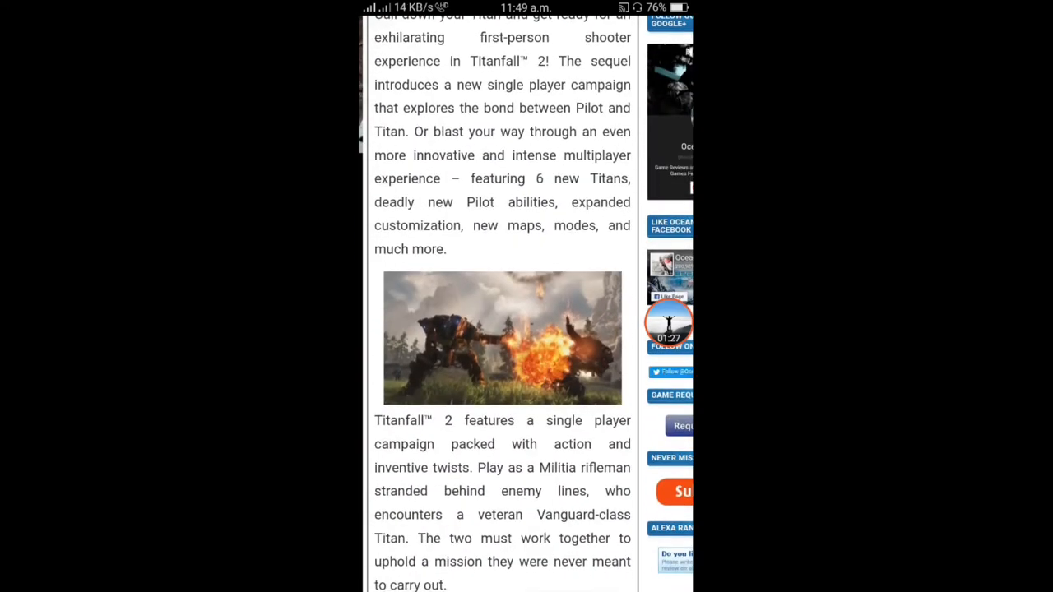
scroll("down", 3)
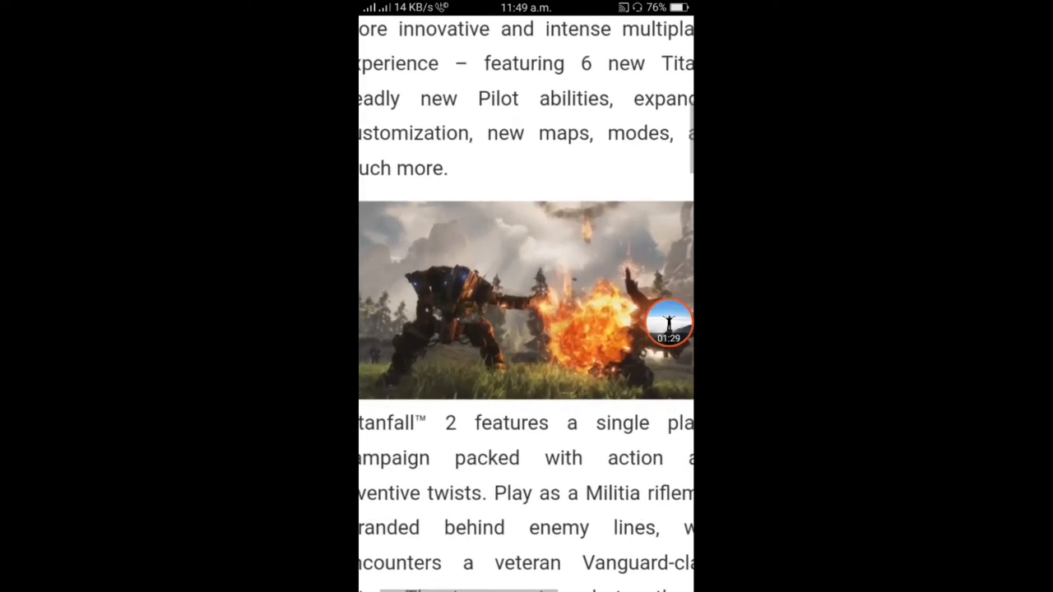
scroll("down", 3)
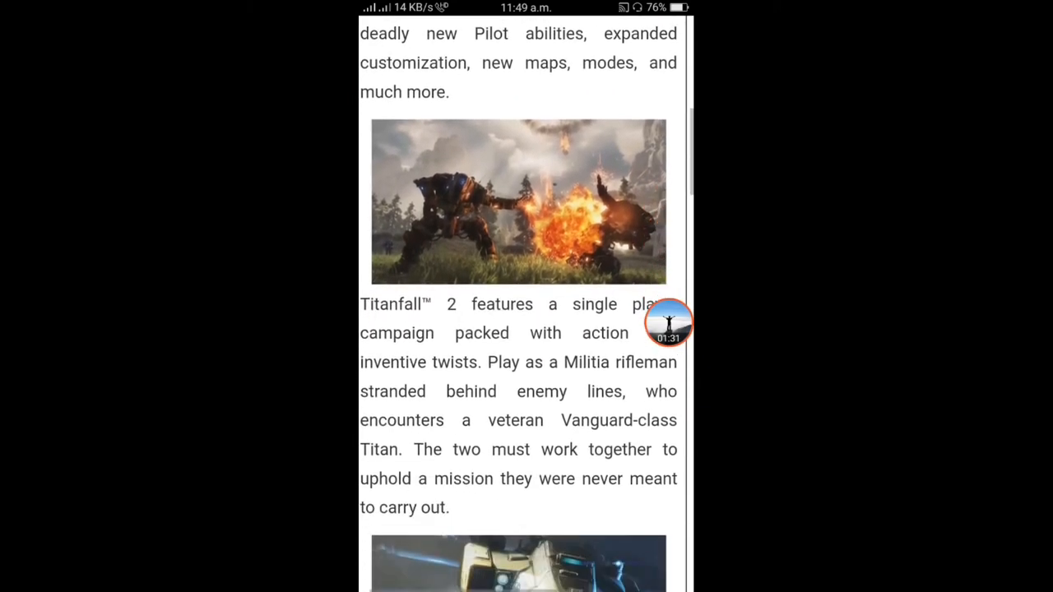
scroll("down", 3)
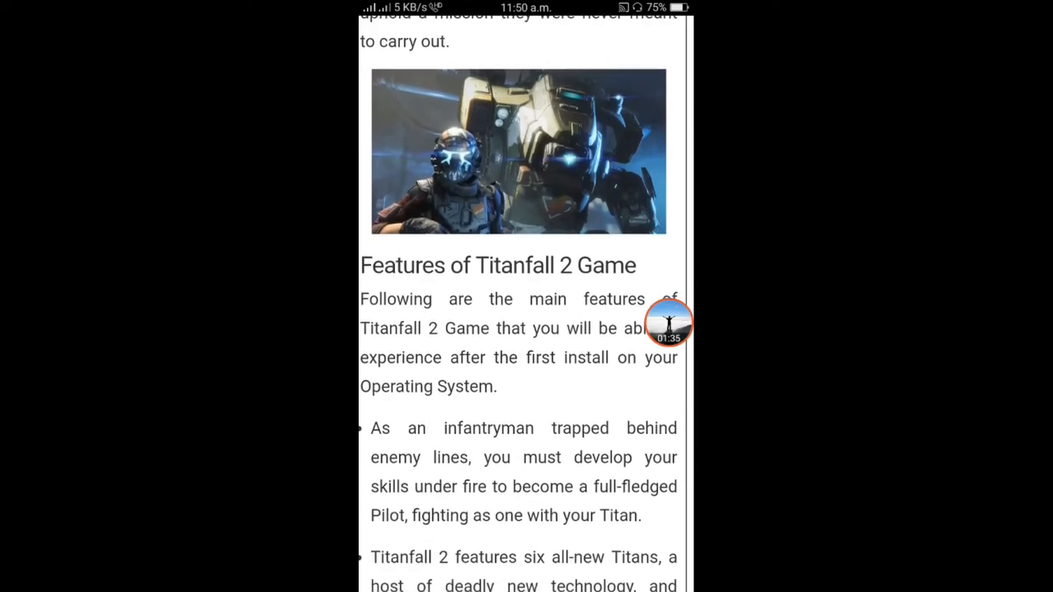
scroll("down", 3)
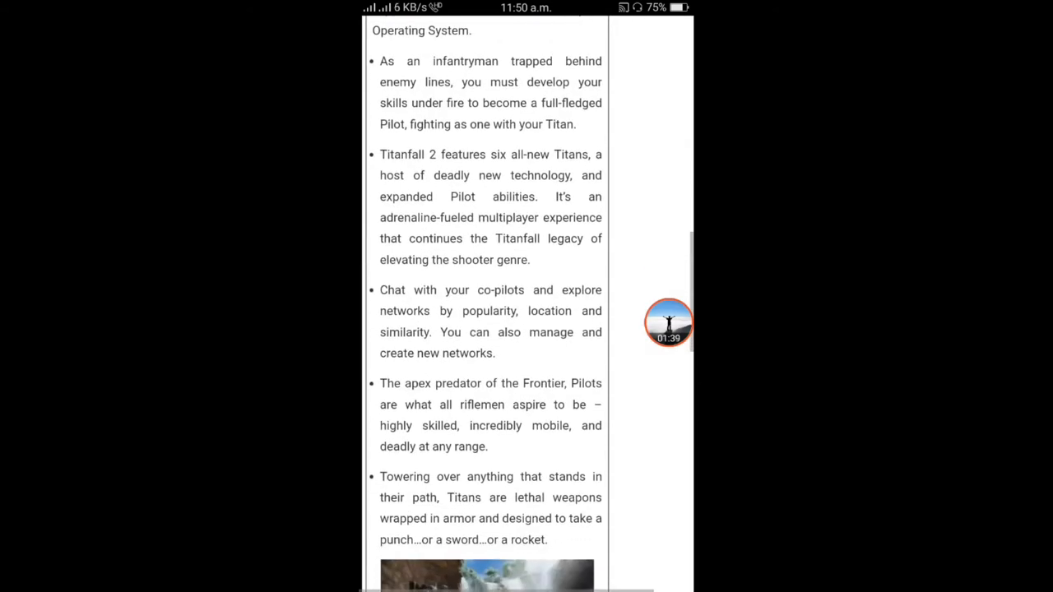
scroll("down", 3)
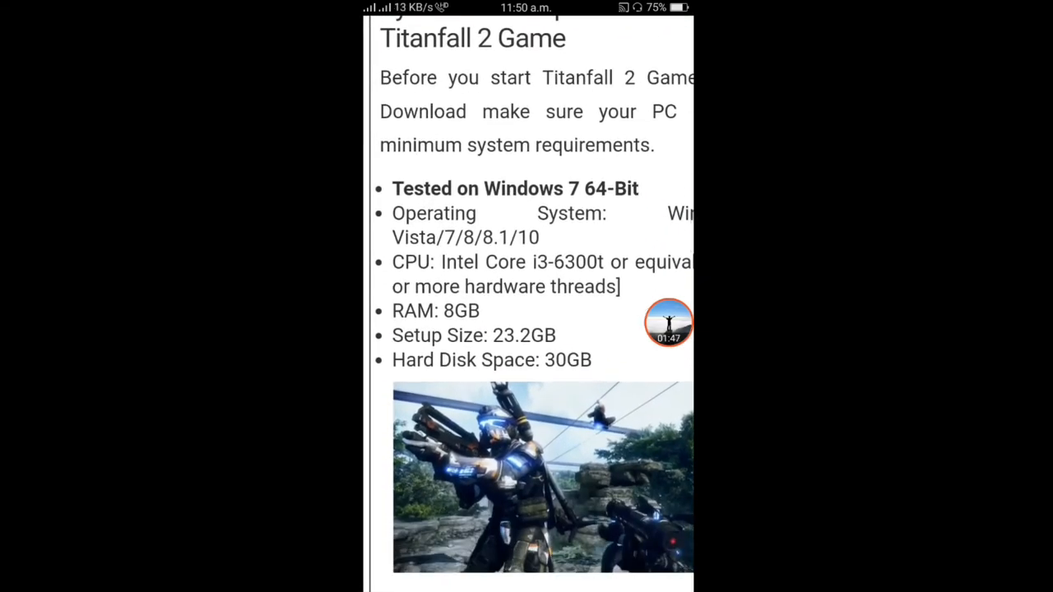
scroll("down", 3)
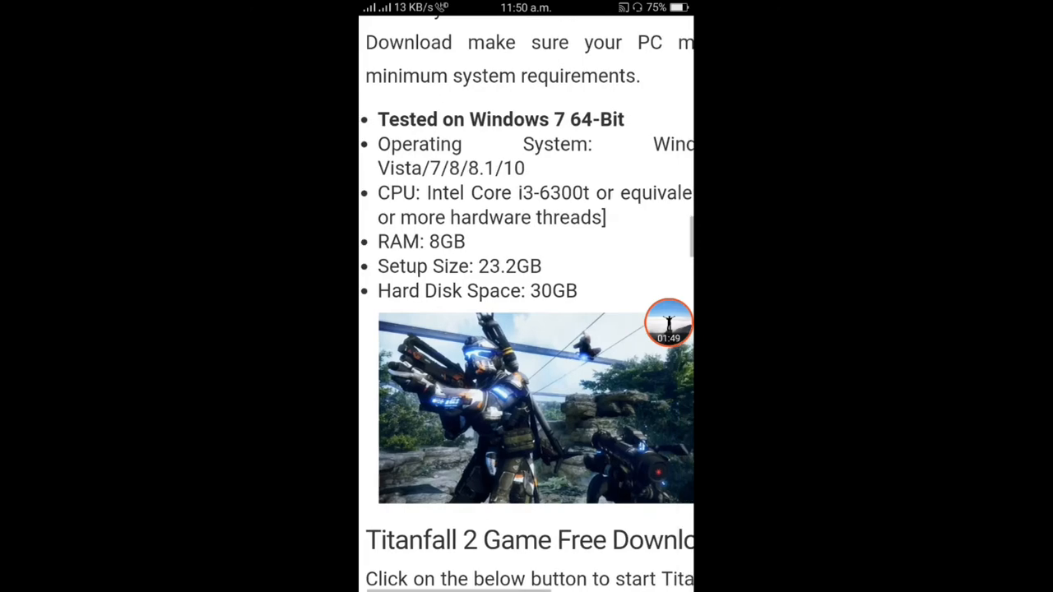
- Scroll past the free download section to the Titanfall 2 download page
scroll("down", 3)
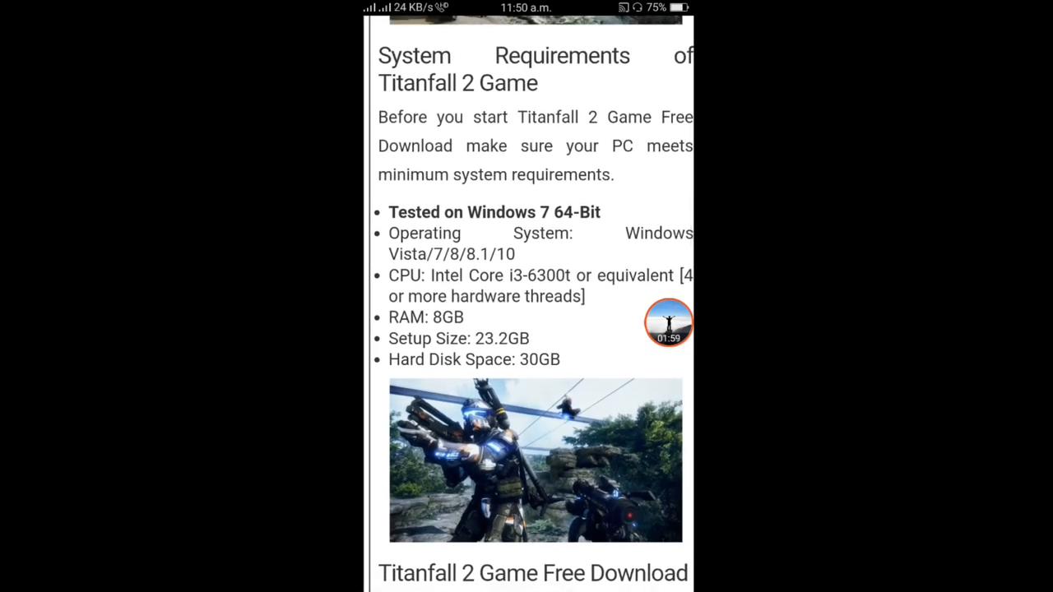
scroll("down", 3)
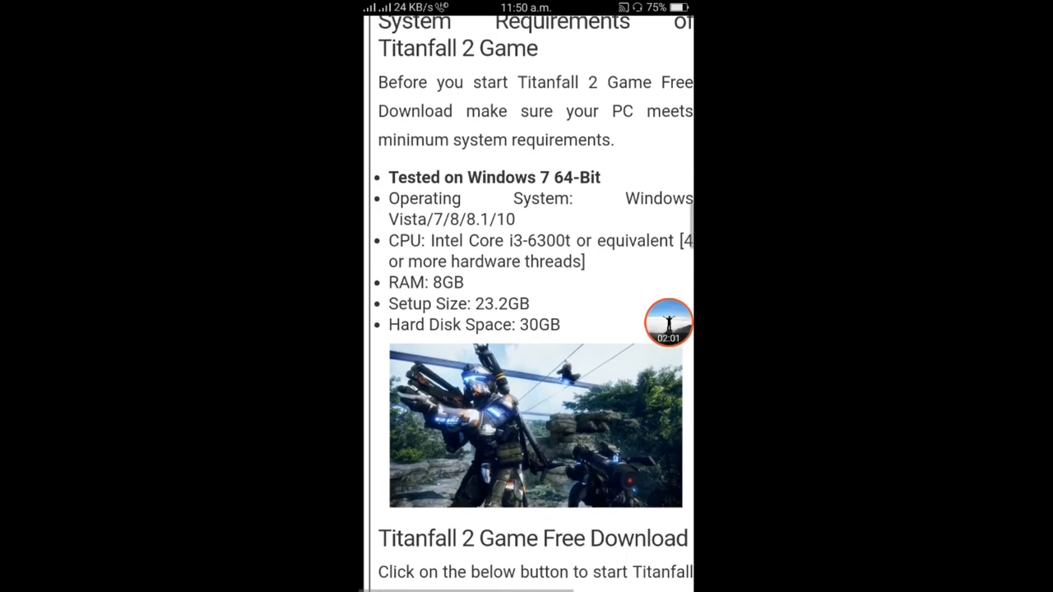
scroll("down", 3)
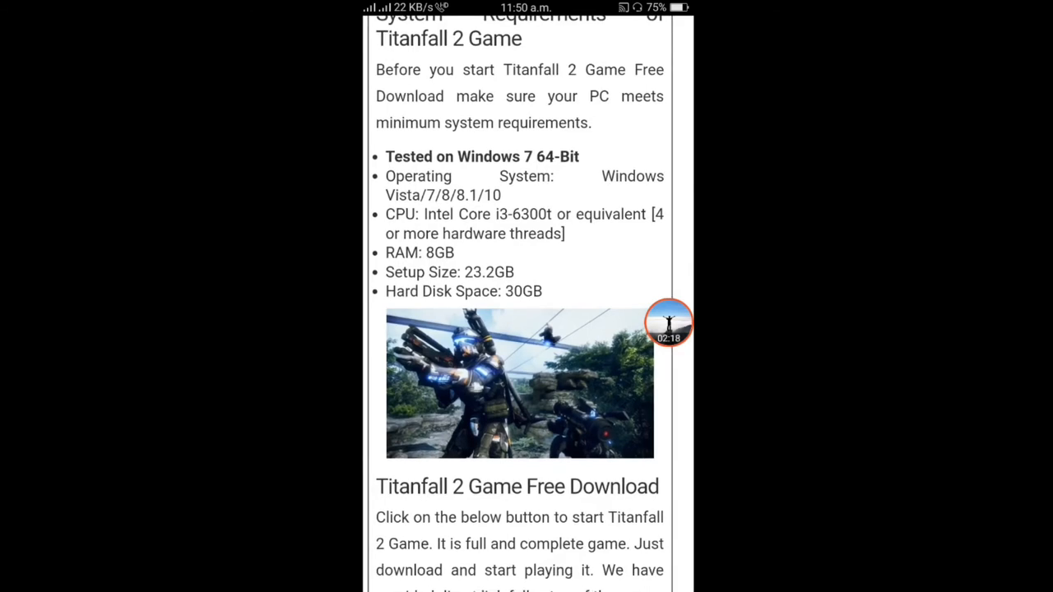
scroll("down", 3)
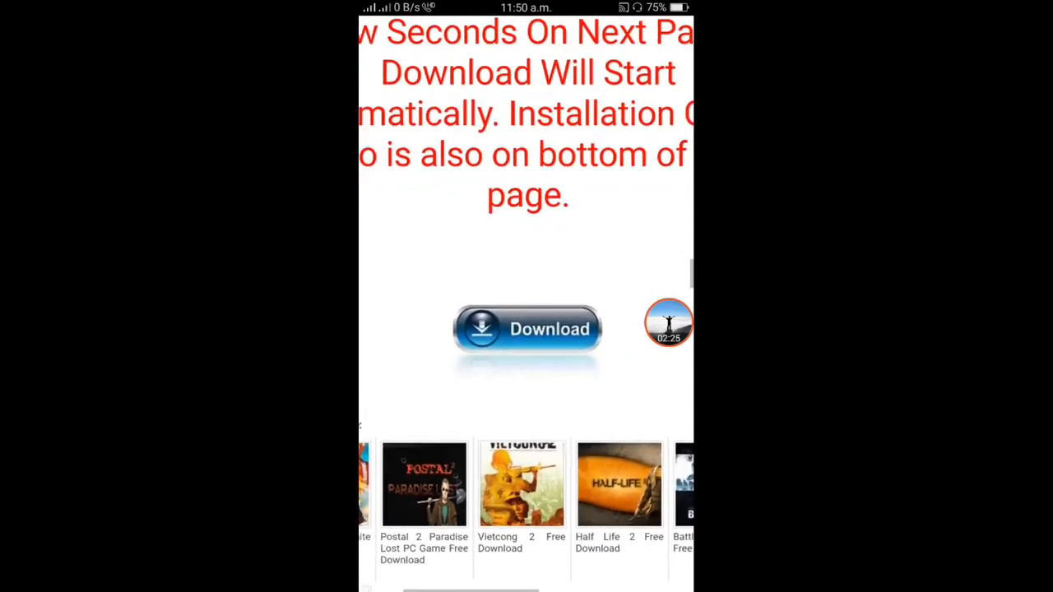
- Start the Titanfall 2 download and scroll the SolveTube installation guide
left_click(526, 329)
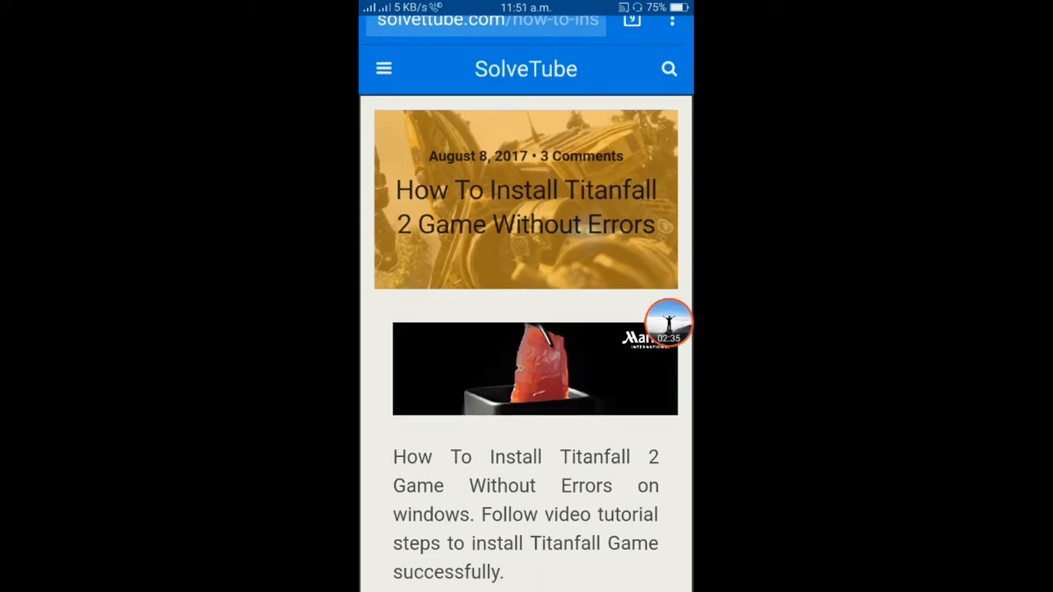
scroll("down", 3)
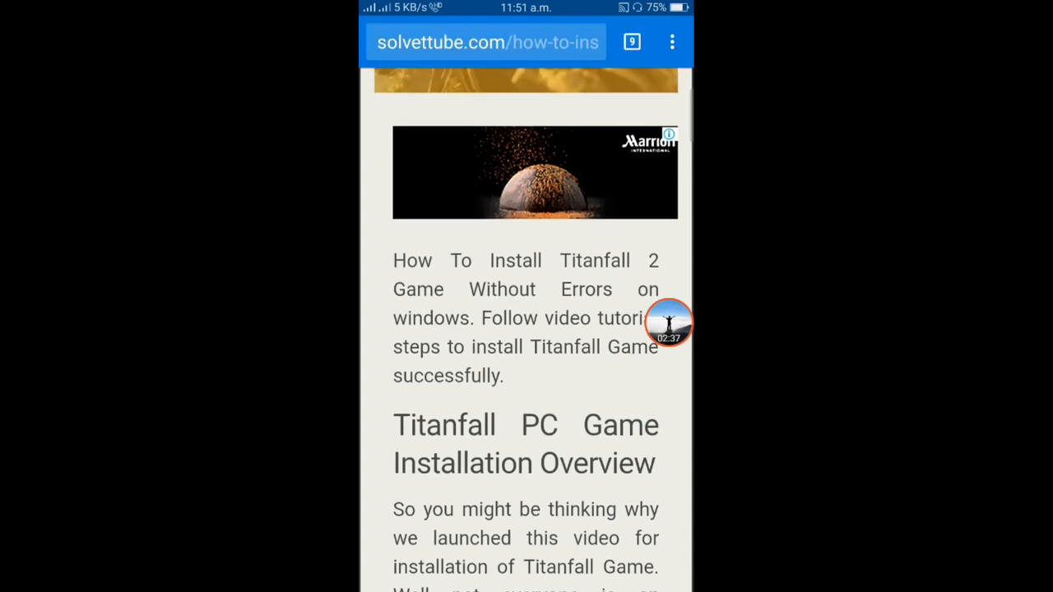